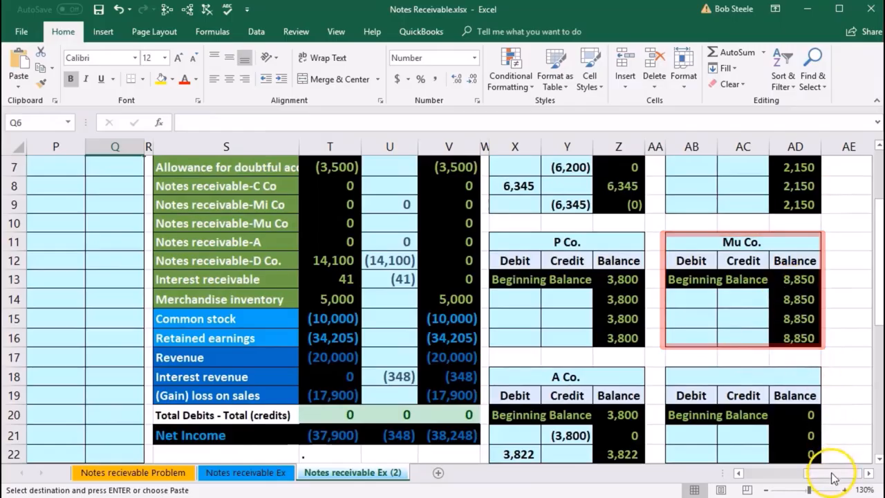
Enter the (8,850) Accounts receivable credit as =-AD13 from Mu Co.'s balance and the matching 8,850 debit above
scroll("left", 3)
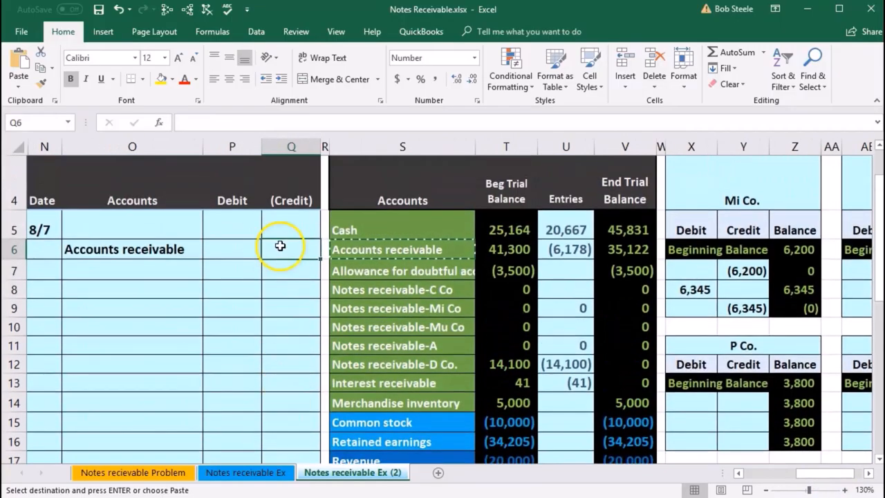
type("-8")
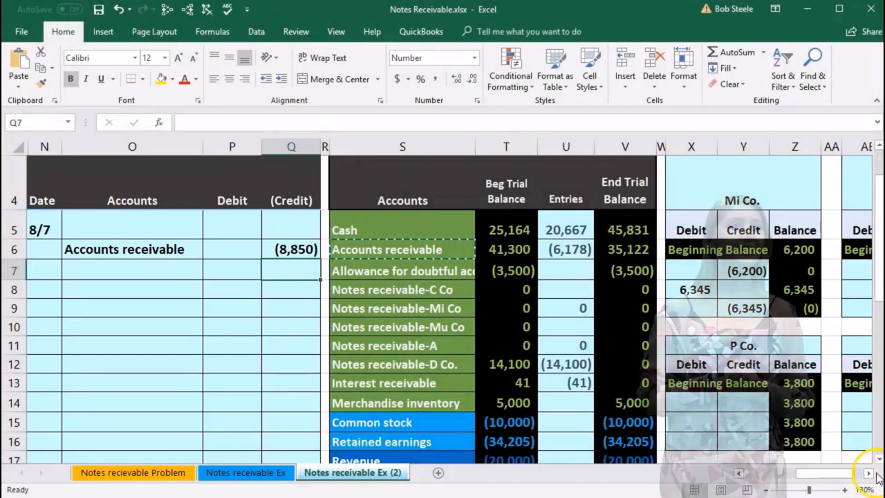
scroll("right", 3)
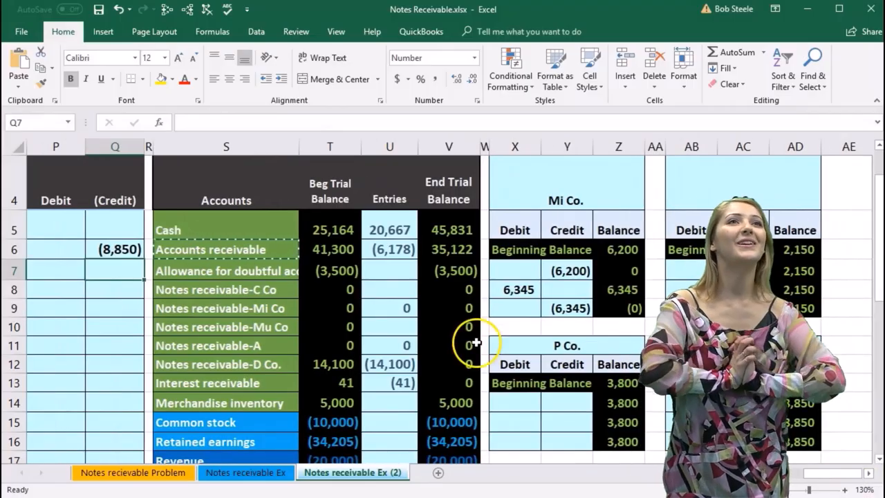
left_click(114, 249)
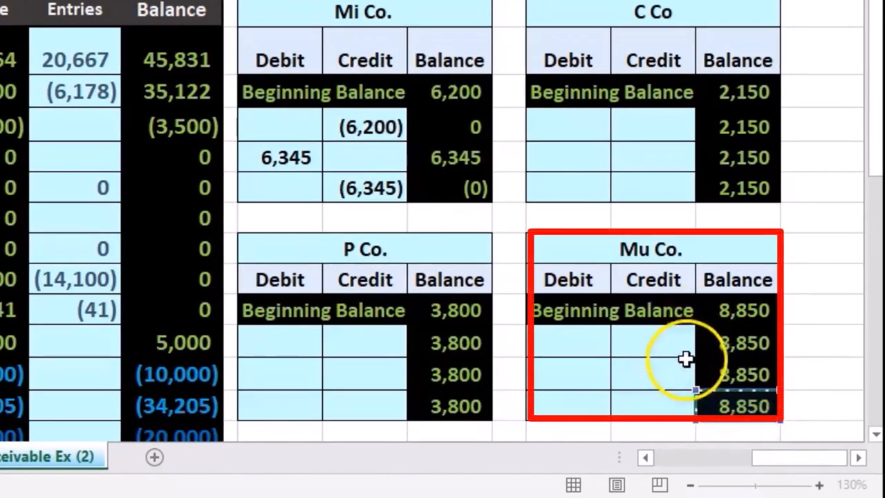
left_click(149, 462)
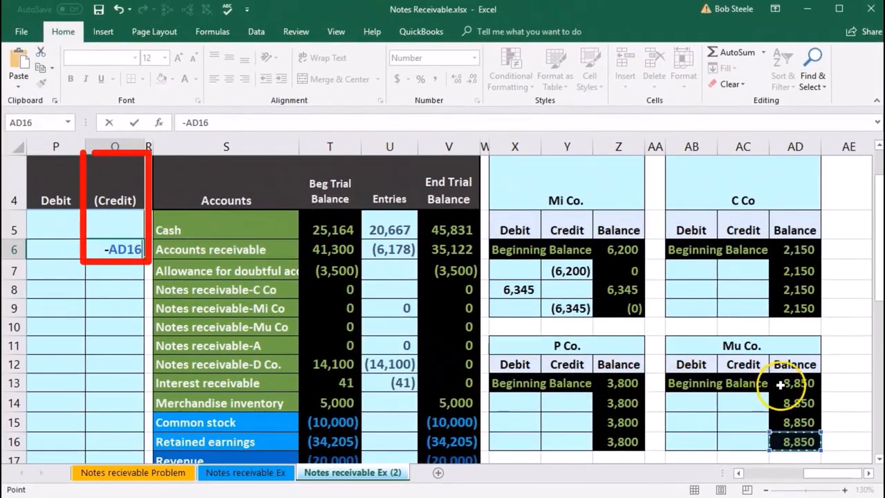
left_click(794, 384)
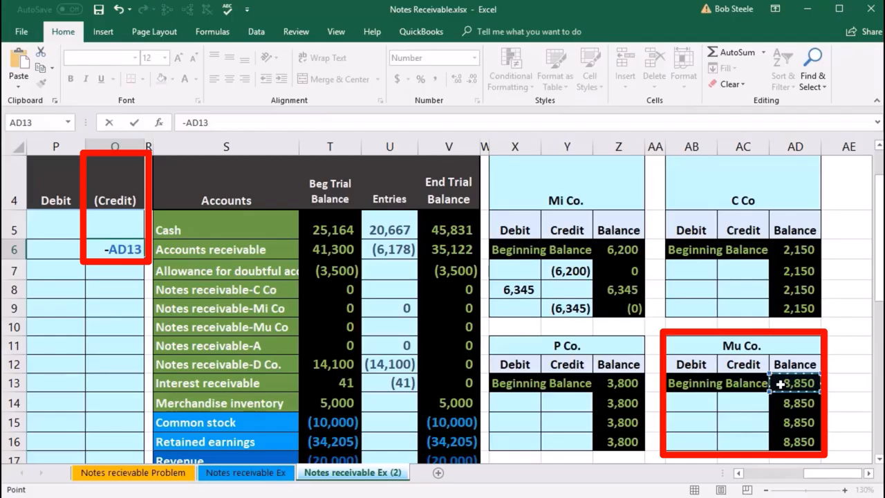
key("Return")
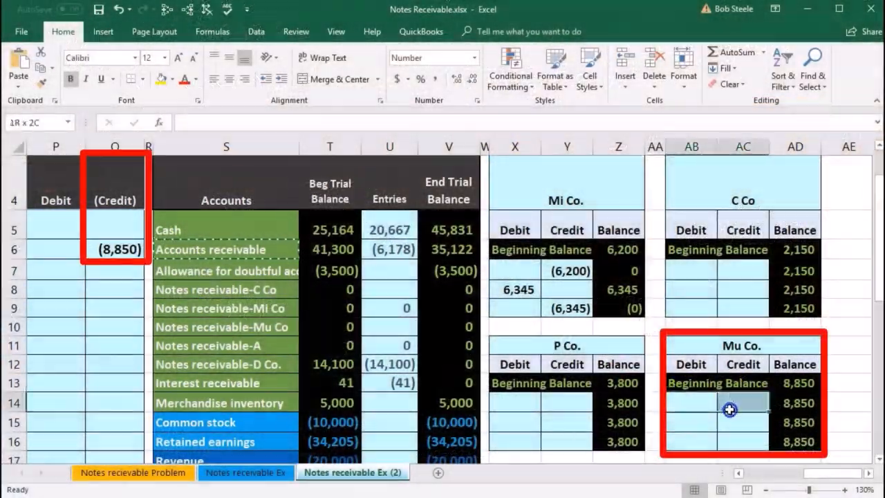
left_click(796, 402)
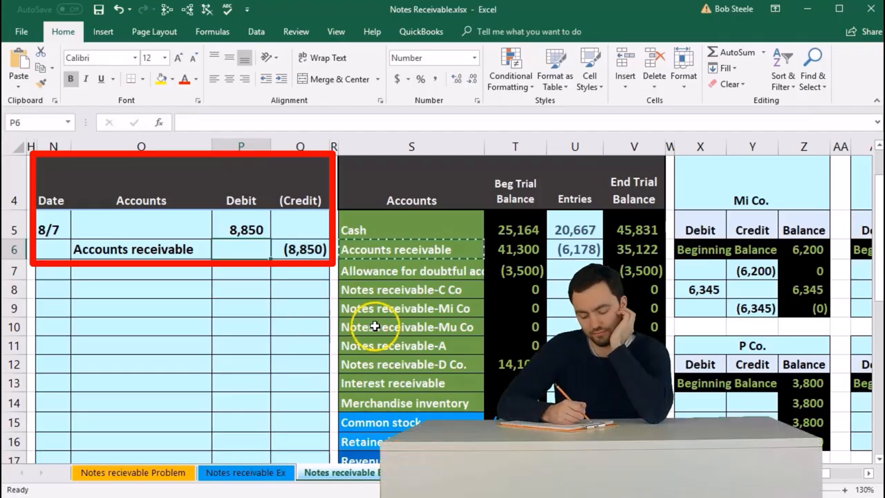
Paste the Notes receivable-Mu Co name into the debit line and indent the Accounts receivable line below
left_click(408, 327)
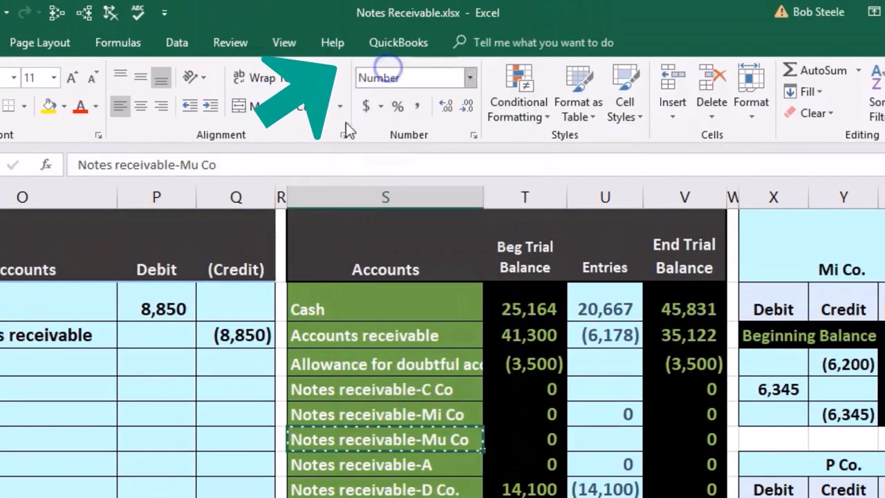
left_click(159, 229)
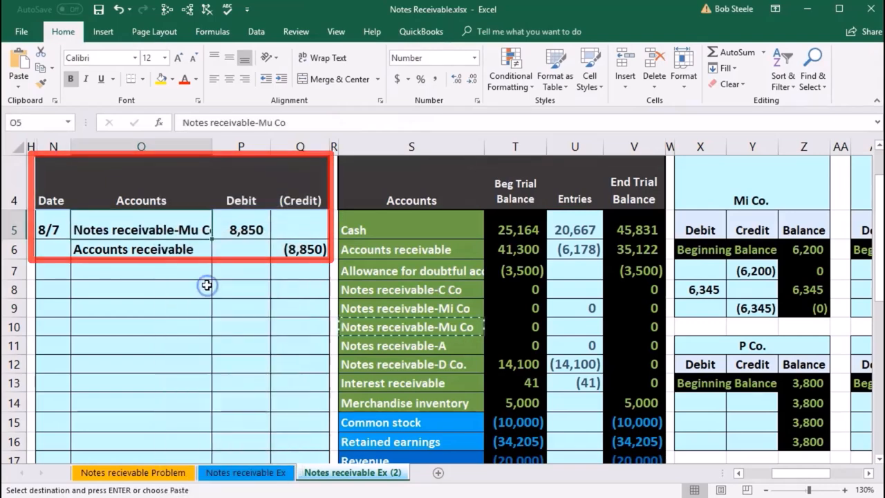
left_click(141, 249)
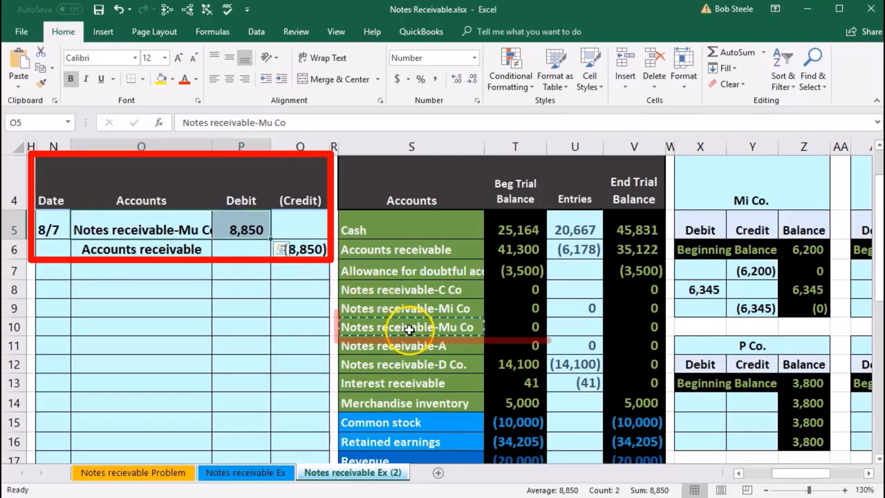
Post the 8,850 journal debit to the Notes receivable-Mu Co trial balance cell with =P5
left_click(576, 327)
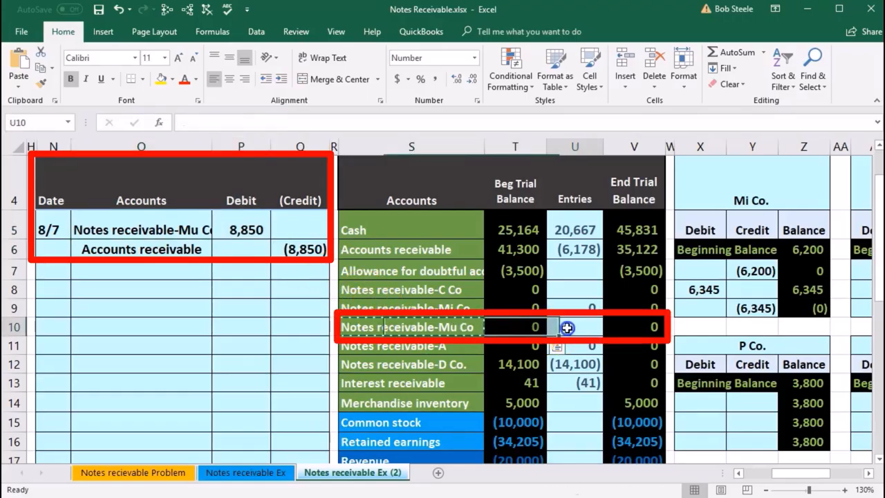
left_click(162, 58)
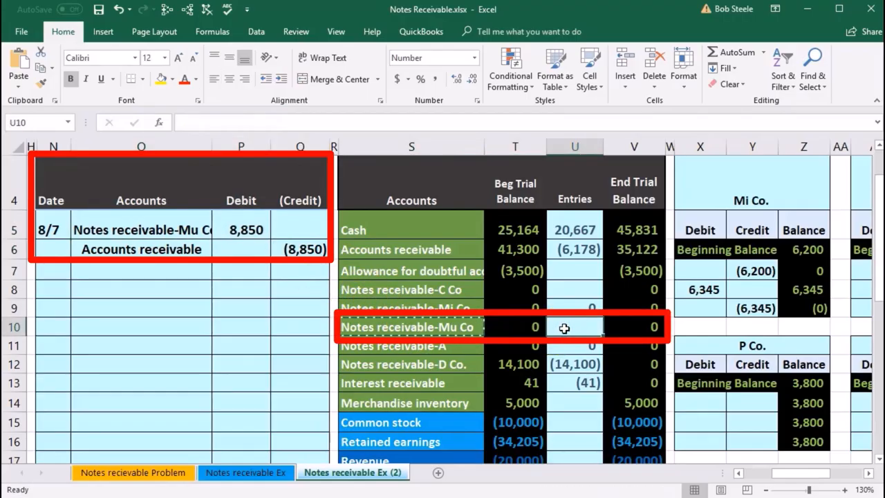
type("=")
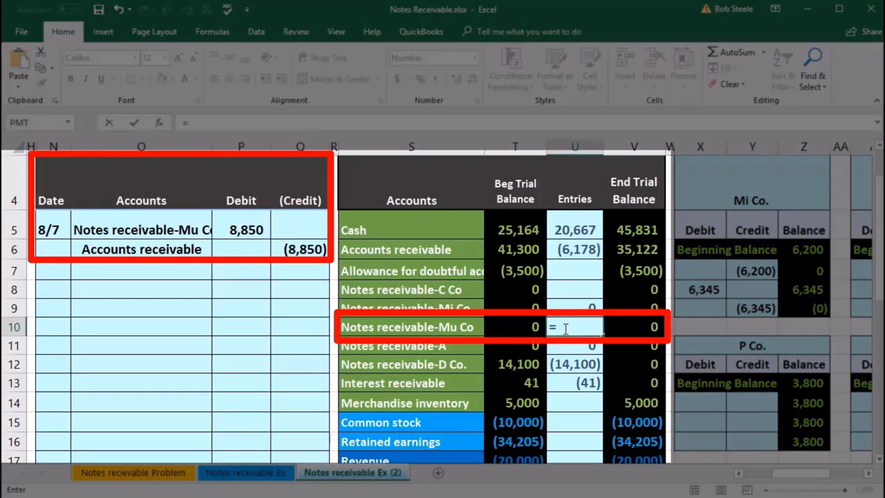
left_click(240, 230)
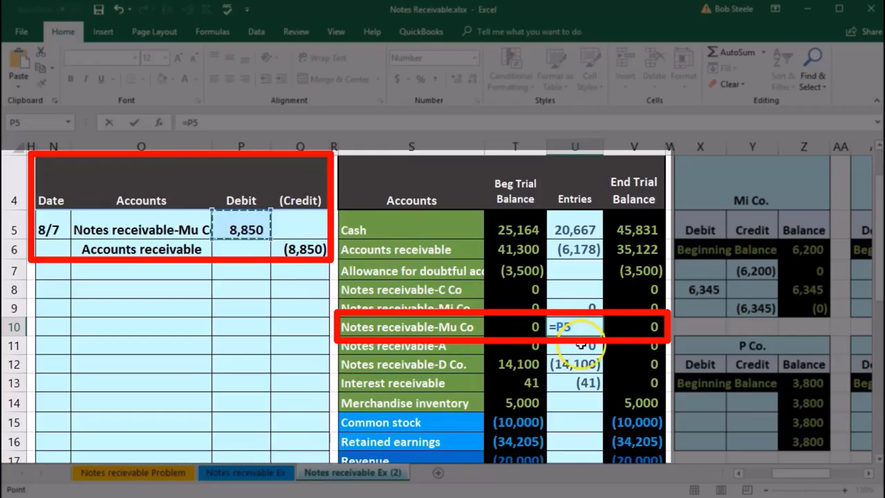
key("Return")
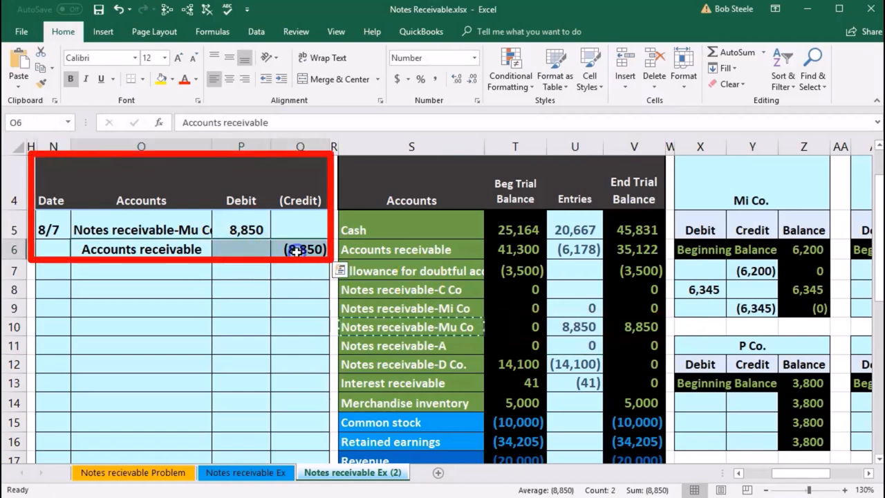
Add the Q6 credit to the Accounts receivable entries formula so it totals (15,028)
left_click(413, 249)
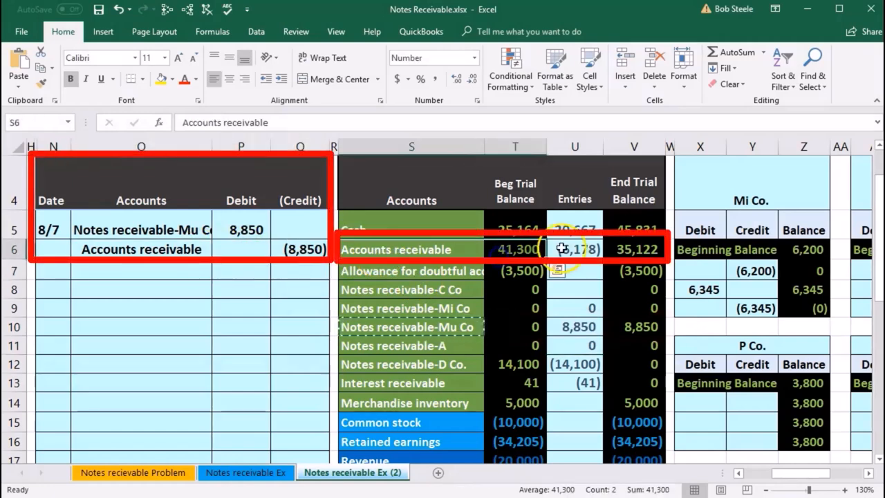
left_click(575, 249)
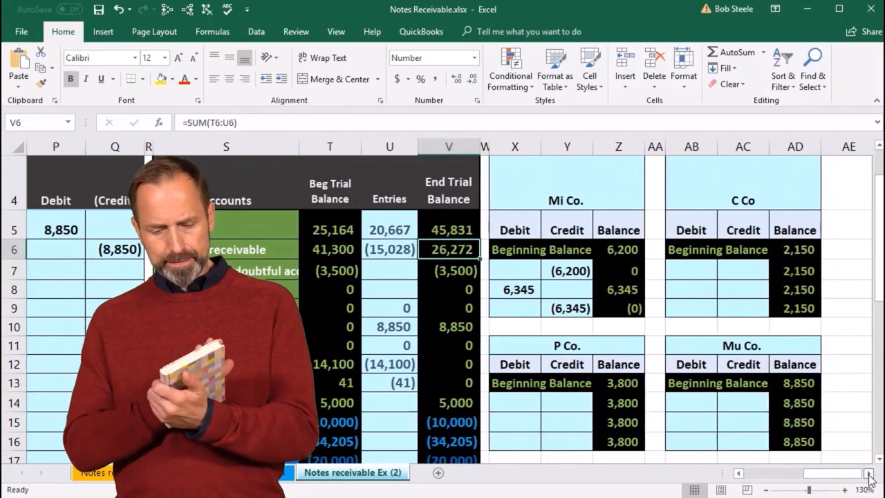
Link the Mu Co. ledger credit to the journal's (8,850), zeroing its balance, and check the 26,272 AR subsidiary total formula
left_click(755, 404)
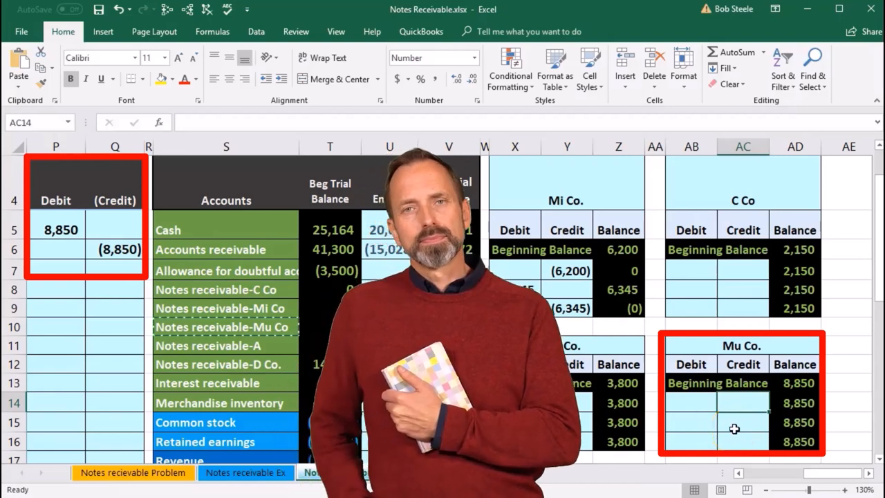
type("=")
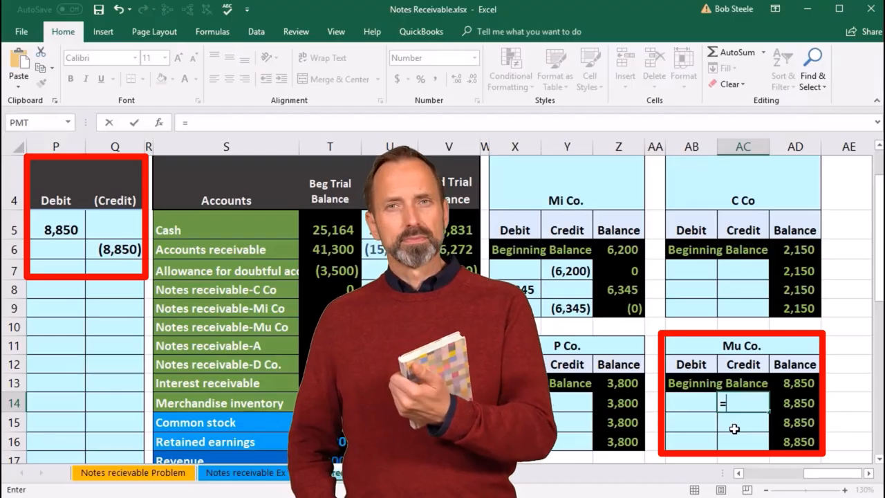
left_click(119, 249)
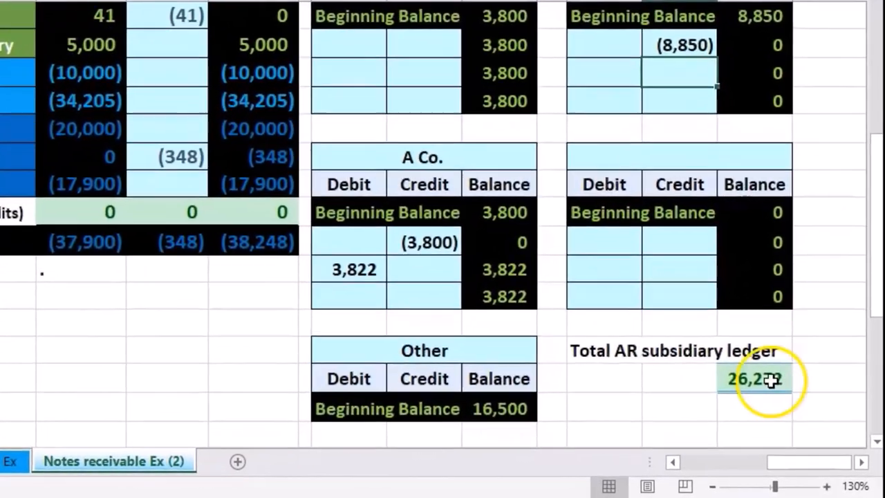
double_click(754, 379)
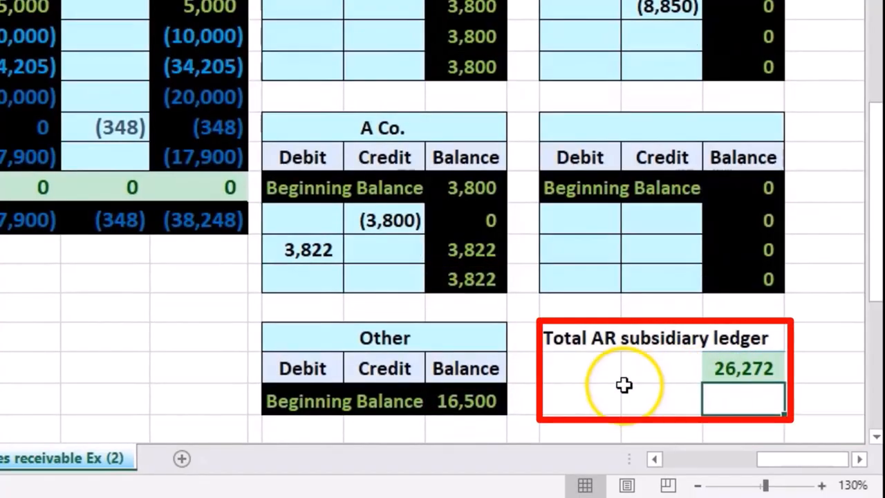
scroll("up", 3)
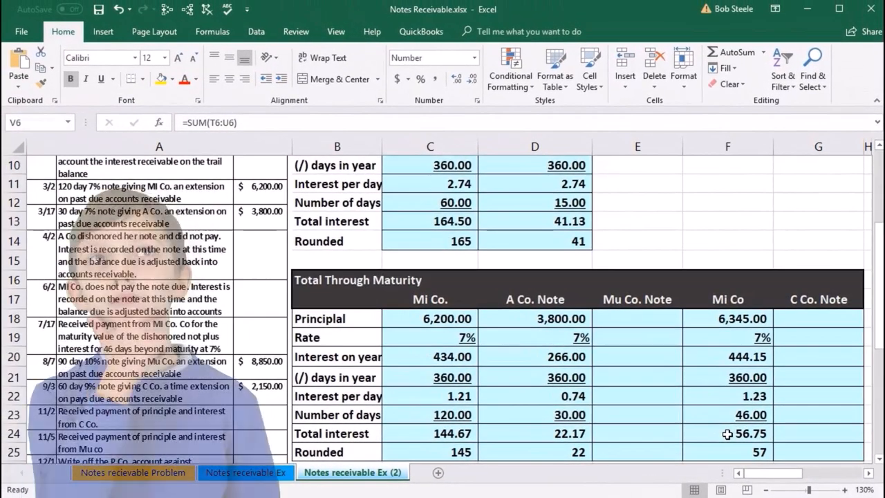
Enter principal 8,850.00, a 10% rate formatted like the others, =E18*E19 yearly interest of 885.00 and 360 days
left_click(636, 318)
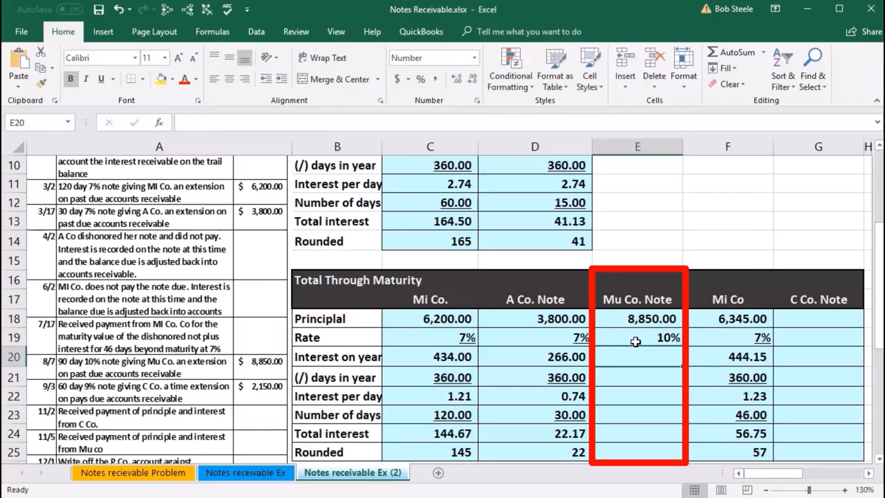
left_click(635, 338)
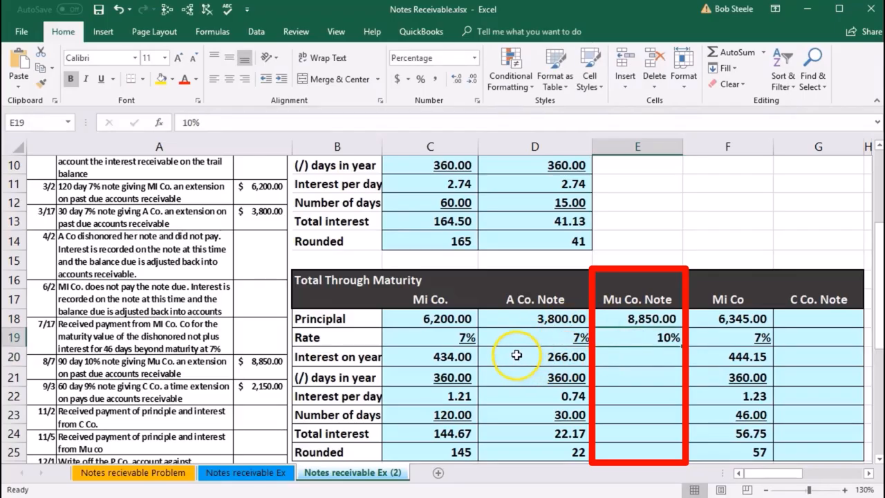
mouse_move(382, 256)
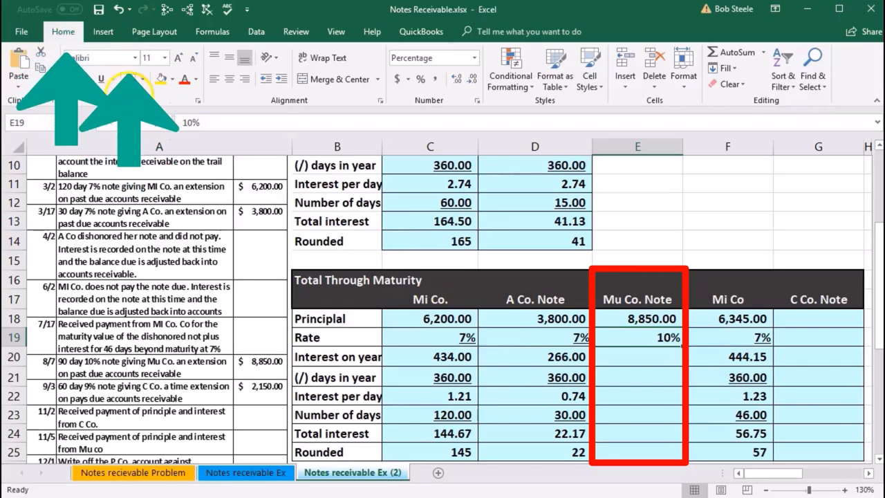
left_click(638, 357)
type("=E18")
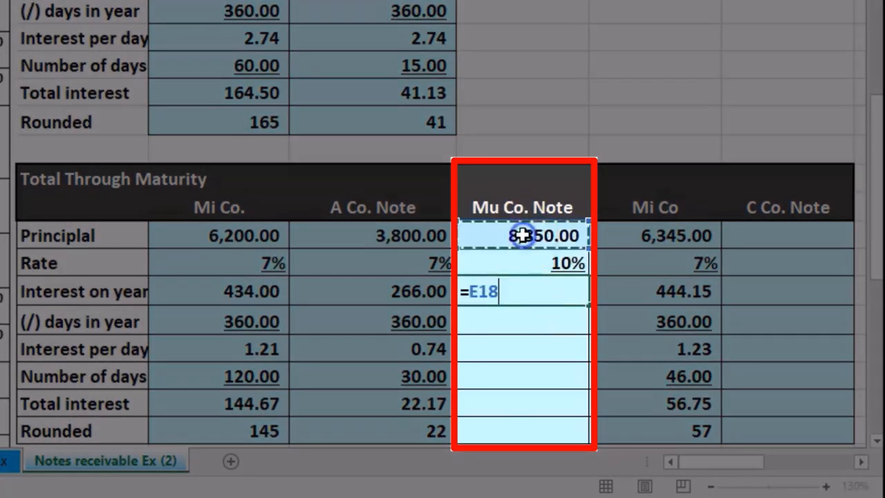
type("*")
left_click(523, 321)
type("360")
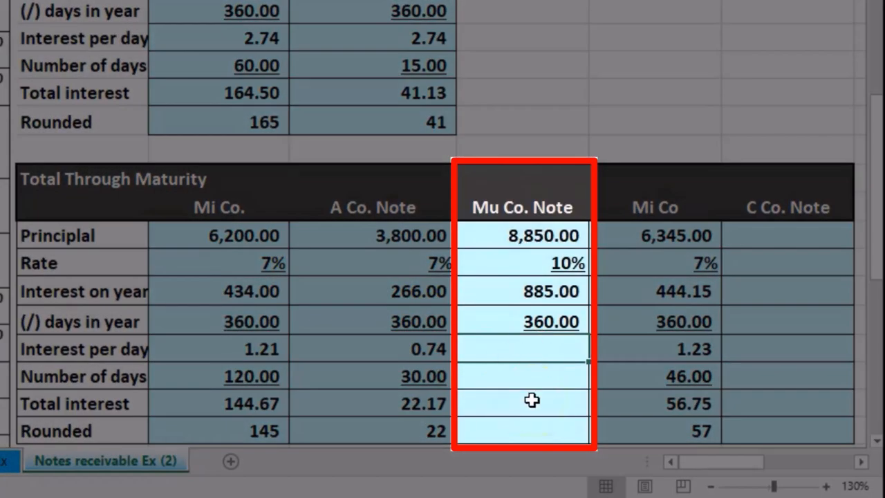
type("=")
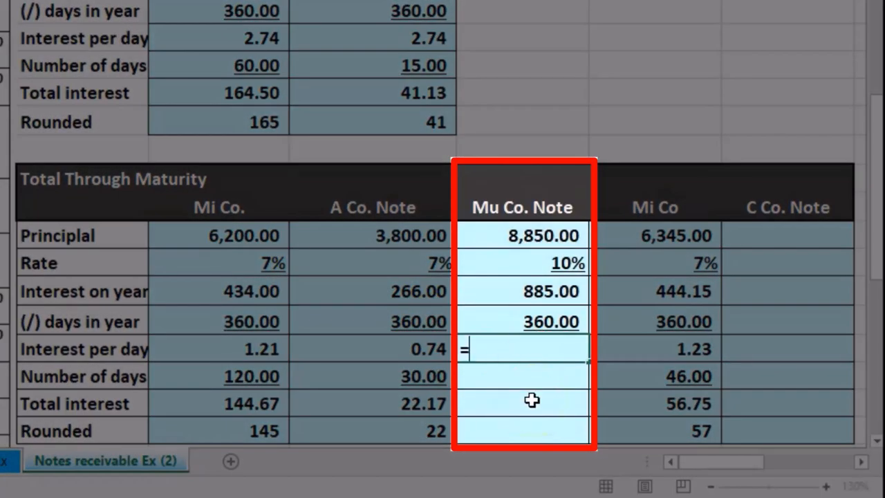